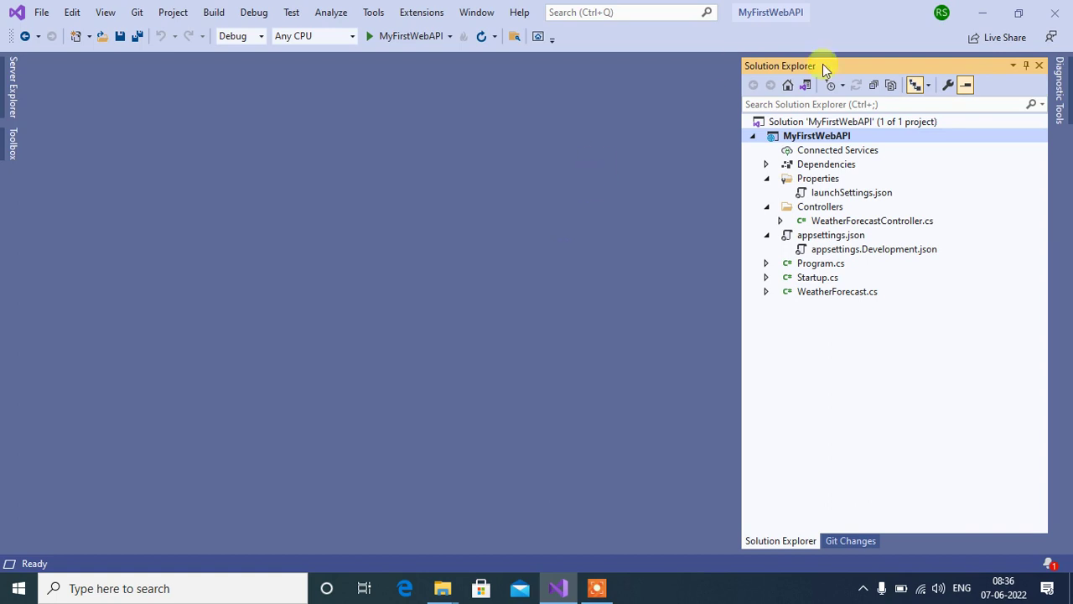
- Open the MyFirstWebAPI project file from Solution Explorer via Edit Project File
left_click(817, 134)
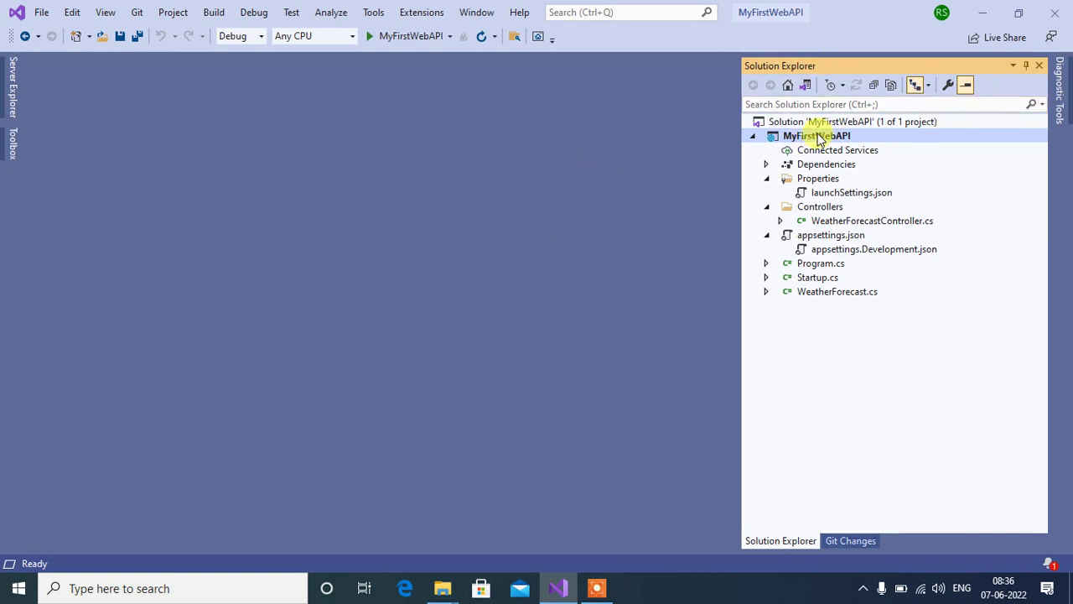
double_click(815, 134)
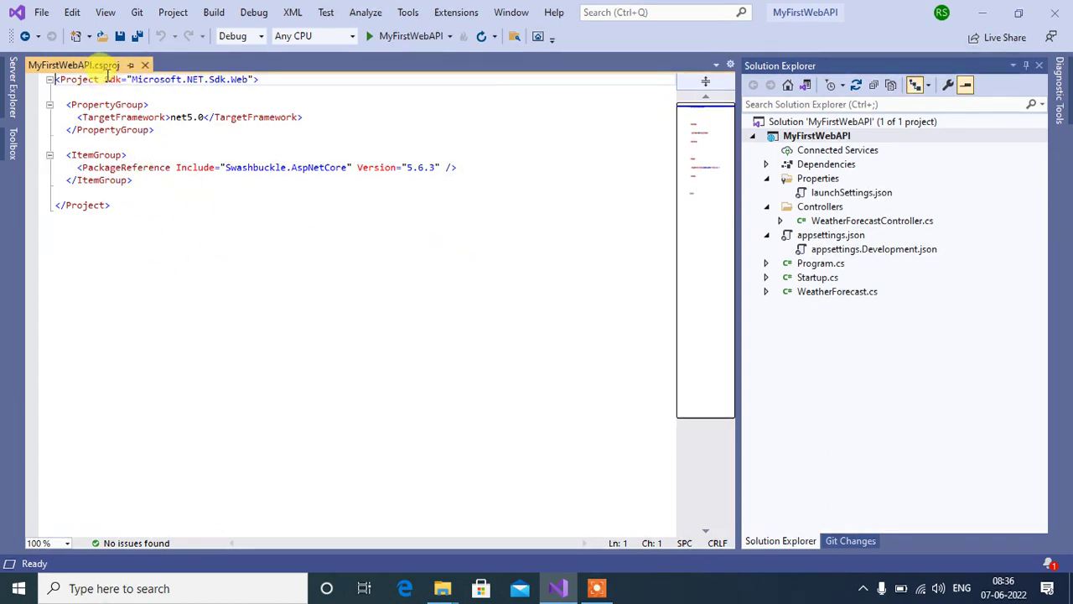
mouse_move(166, 218)
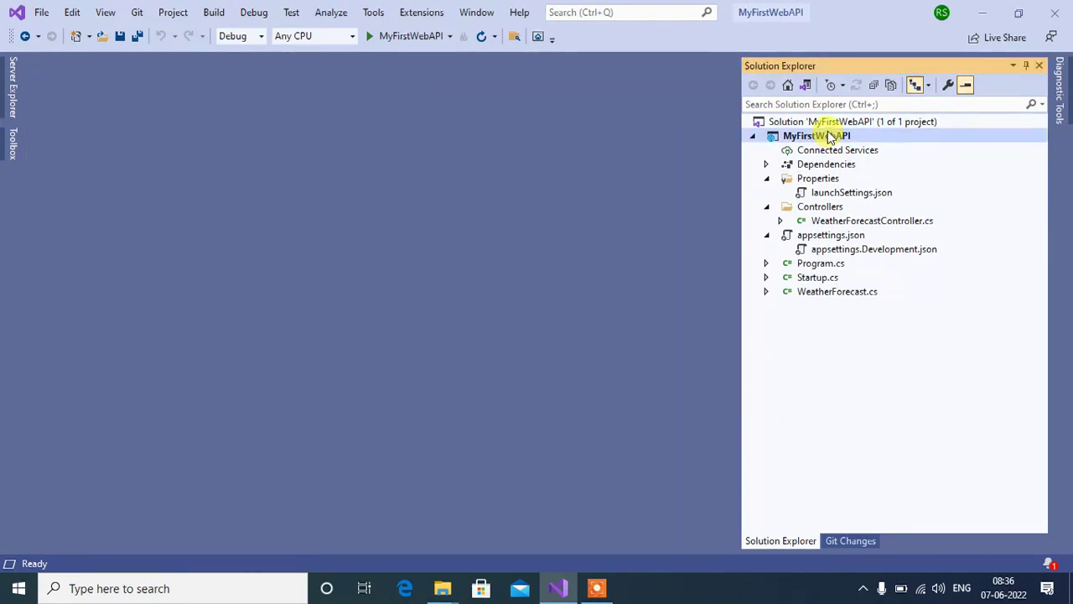
right_click(819, 134)
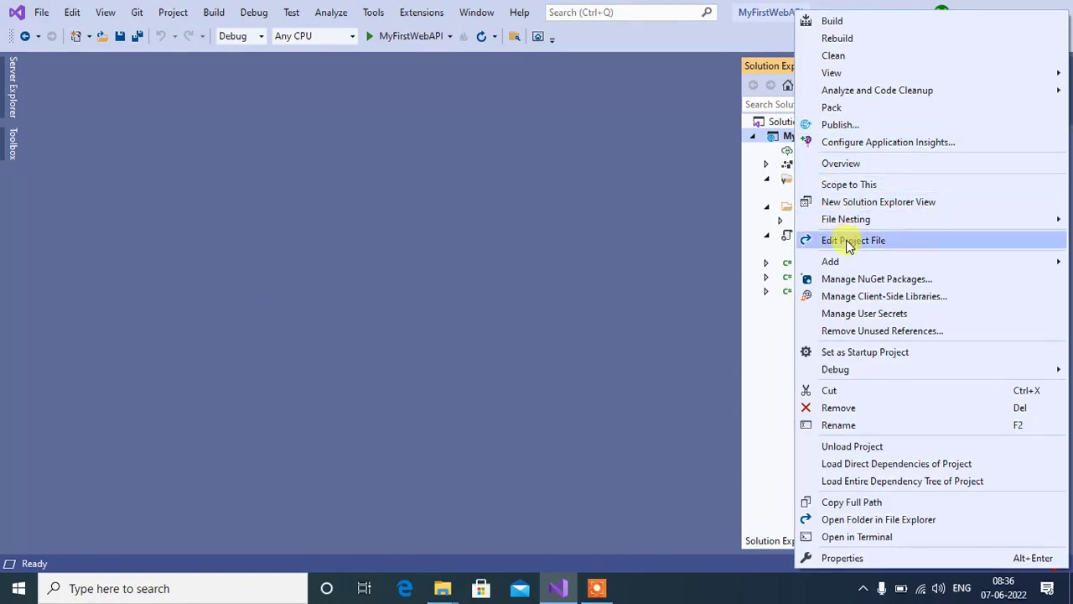
left_click(852, 242)
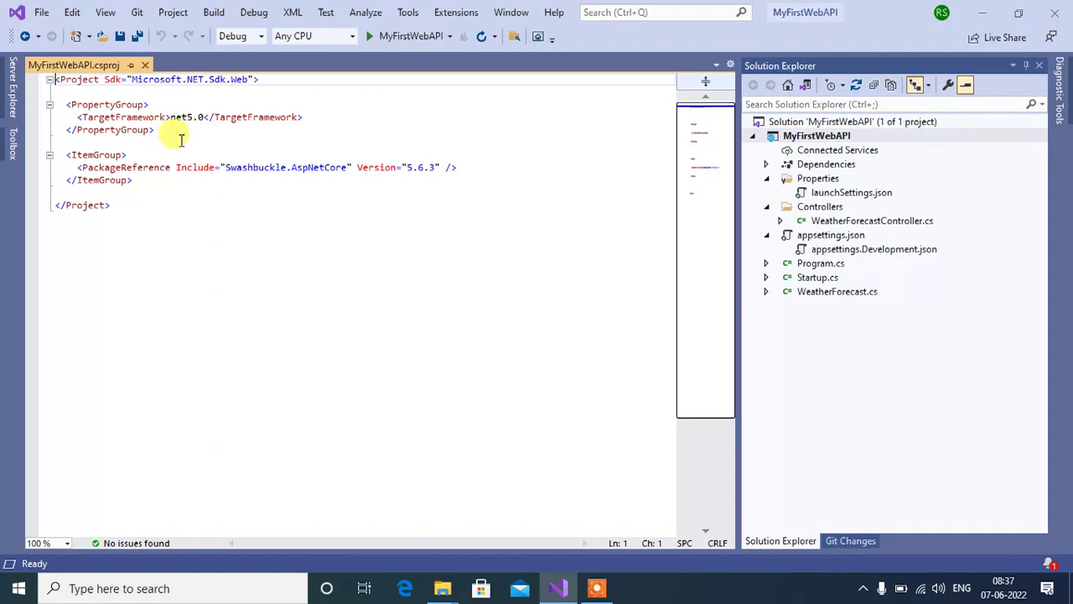
mouse_move(101, 154)
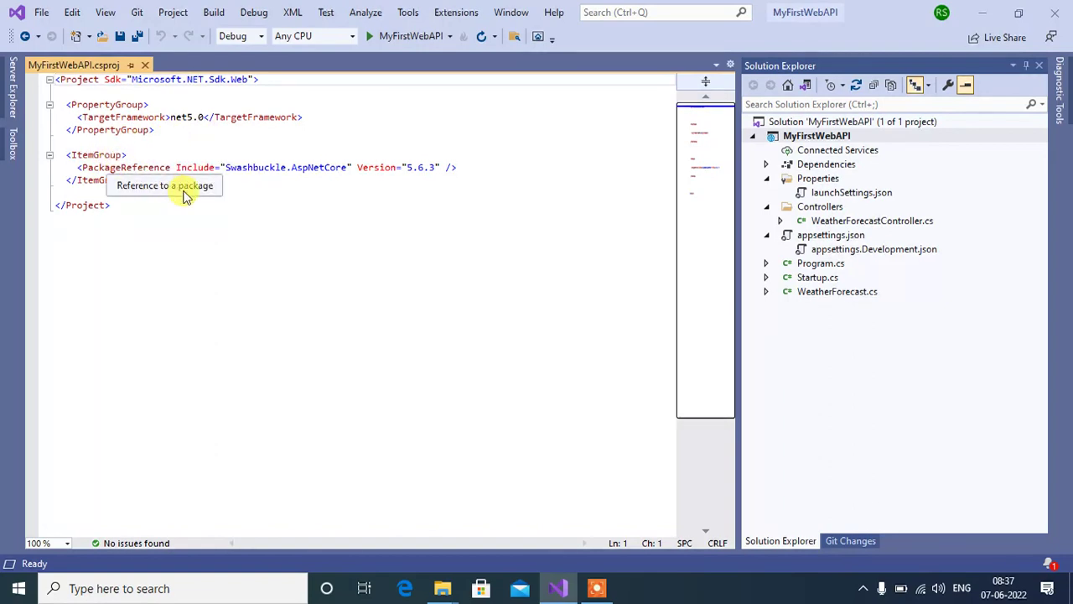
left_click(144, 179)
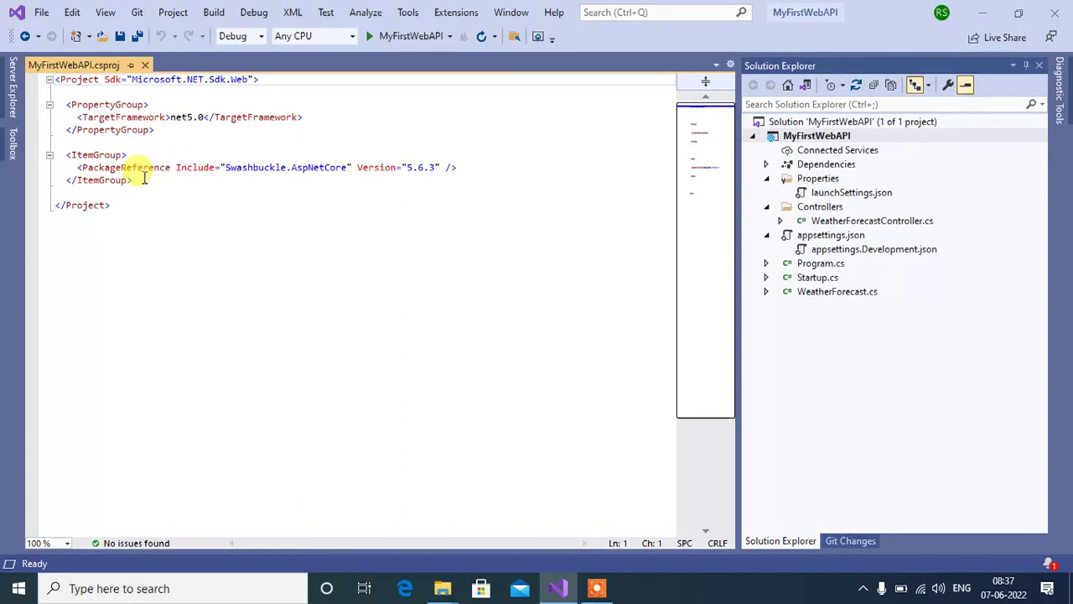
mouse_move(188, 167)
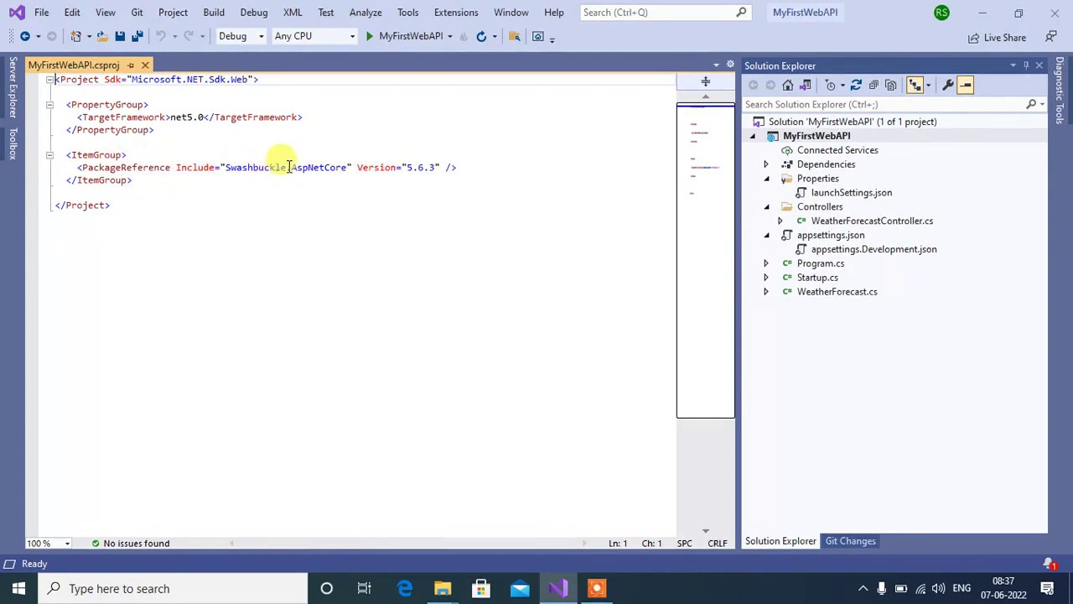
mouse_move(365, 171)
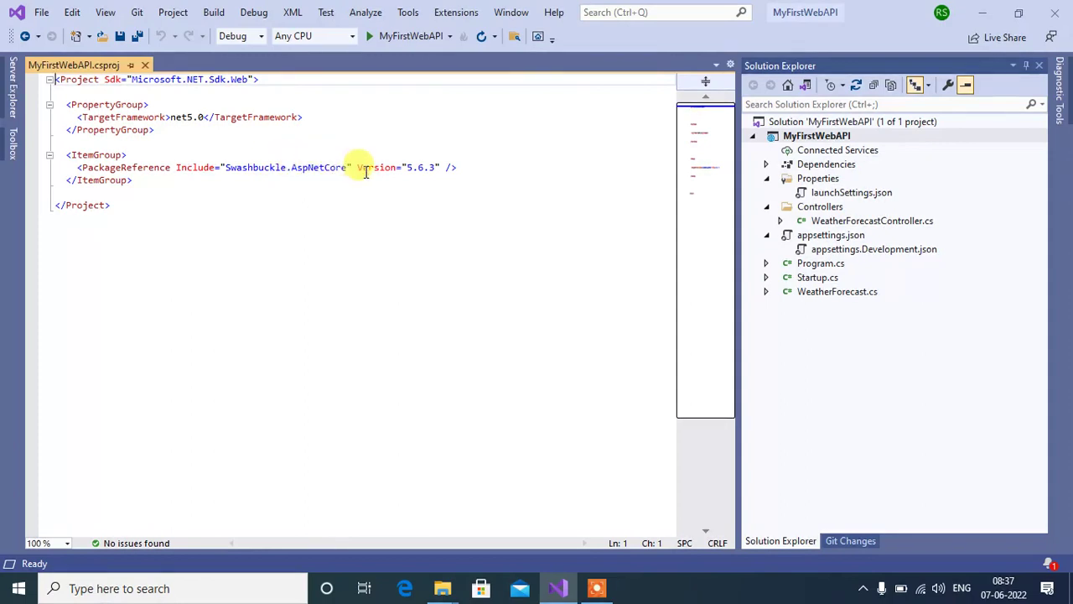
mouse_move(296, 201)
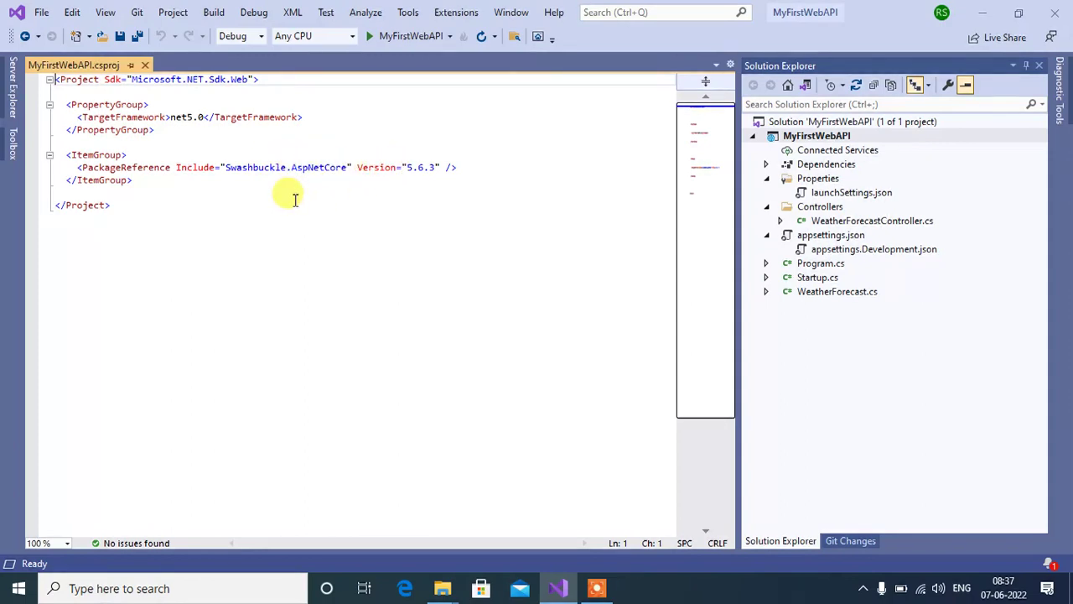